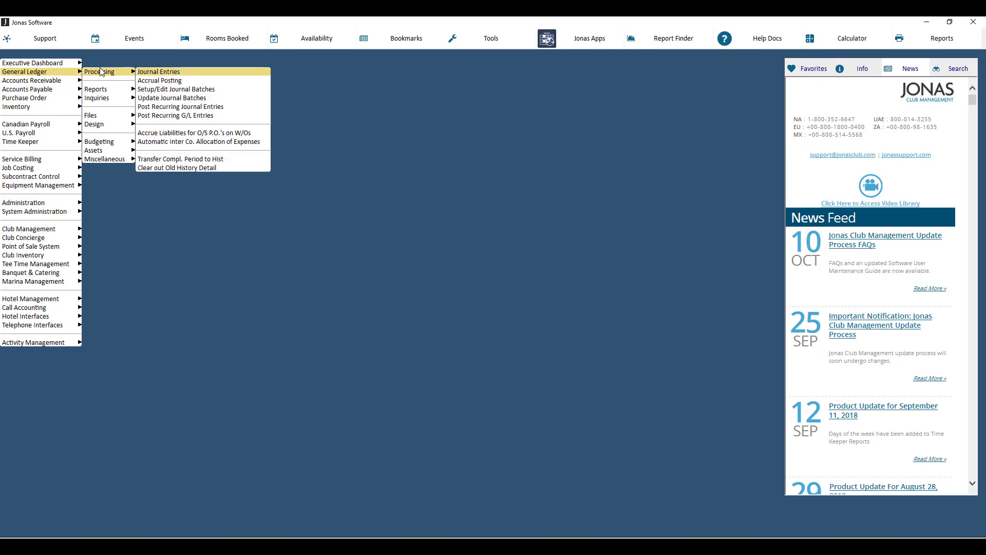
Transfer completed GL periods through 201512 to history and confirm proceeding.
click(181, 158)
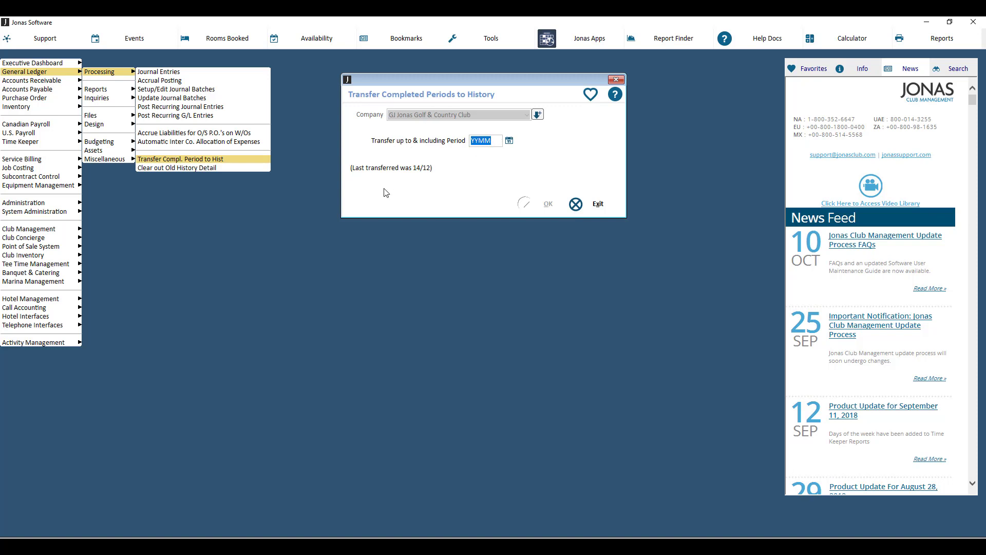
mouse_move(365, 177)
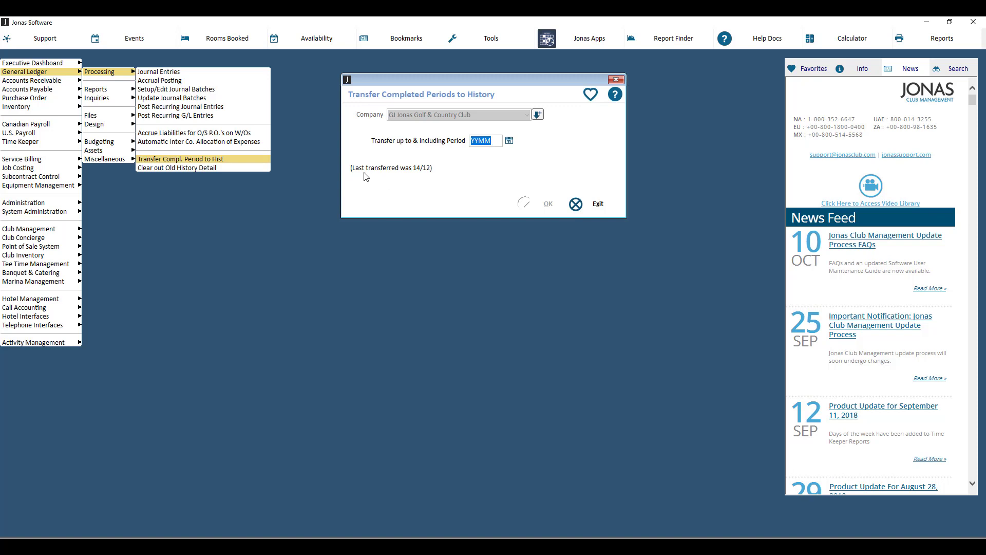
mouse_move(374, 185)
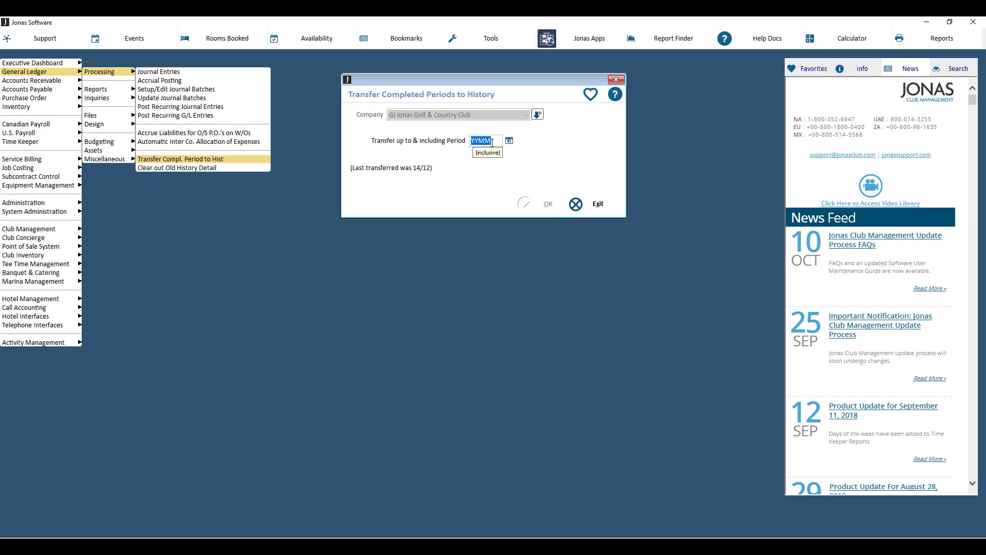
text(201512)
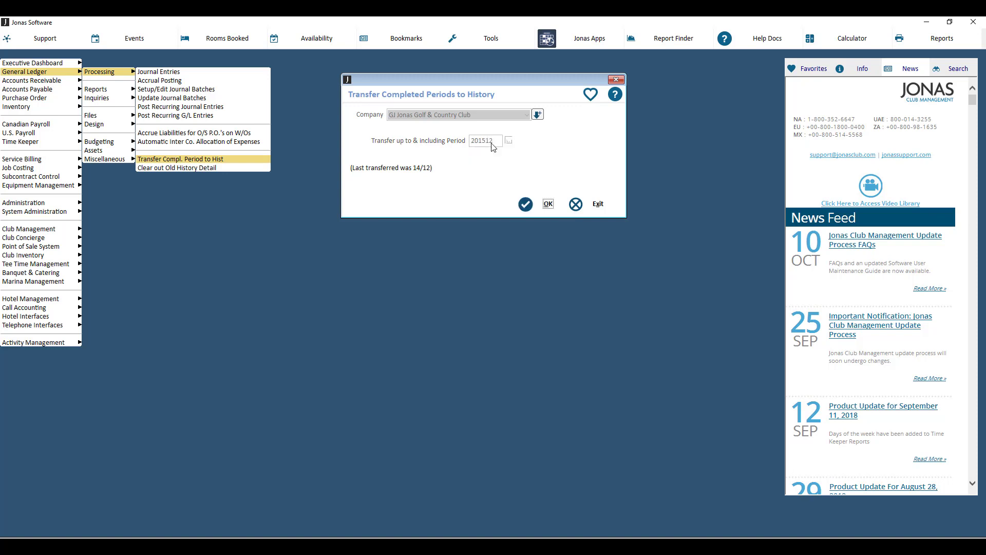
click(546, 204)
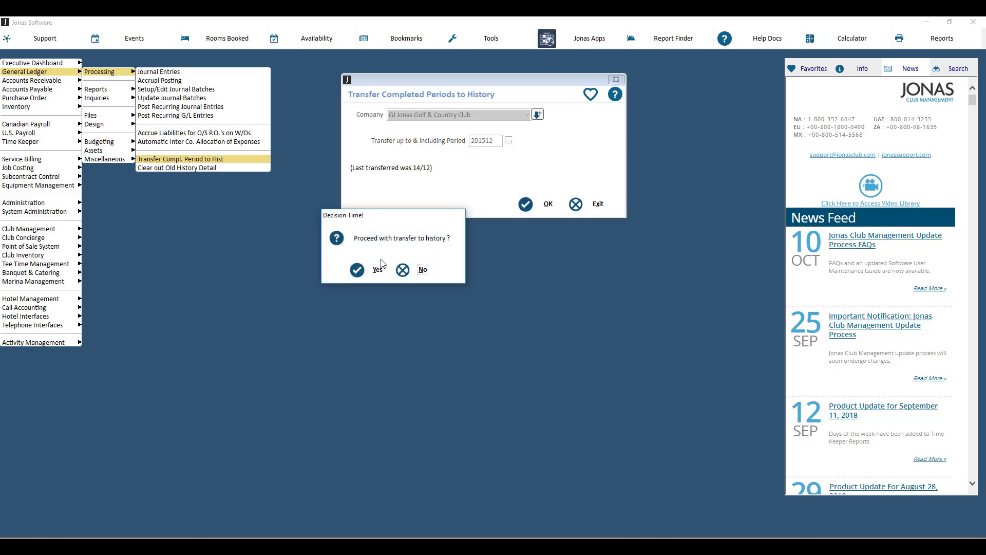
click(422, 270)
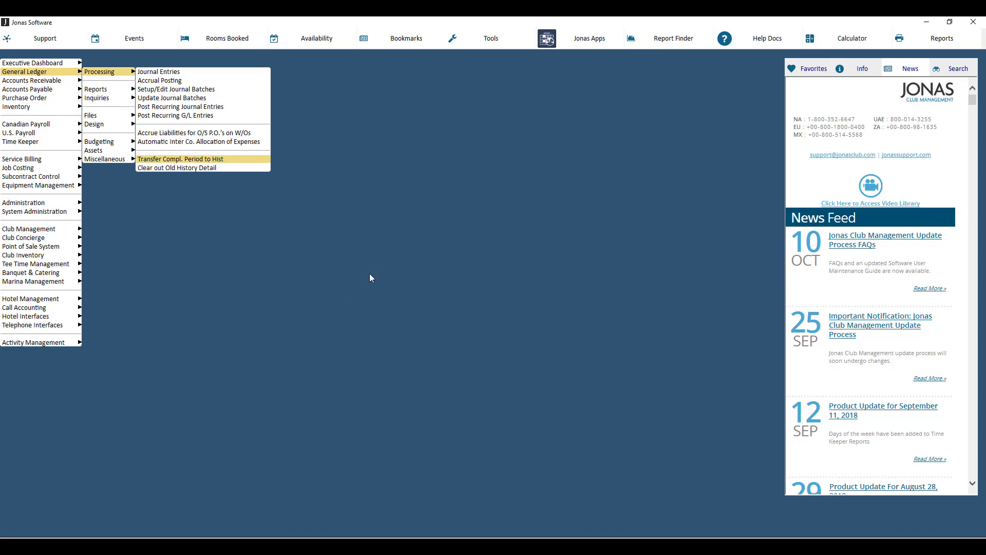
mouse_move(370, 273)
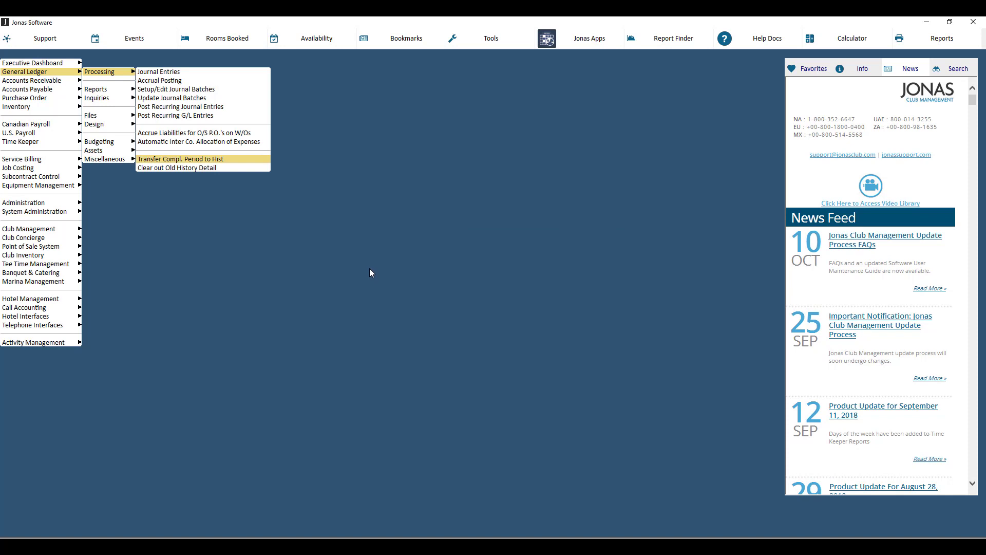
mouse_move(370, 268)
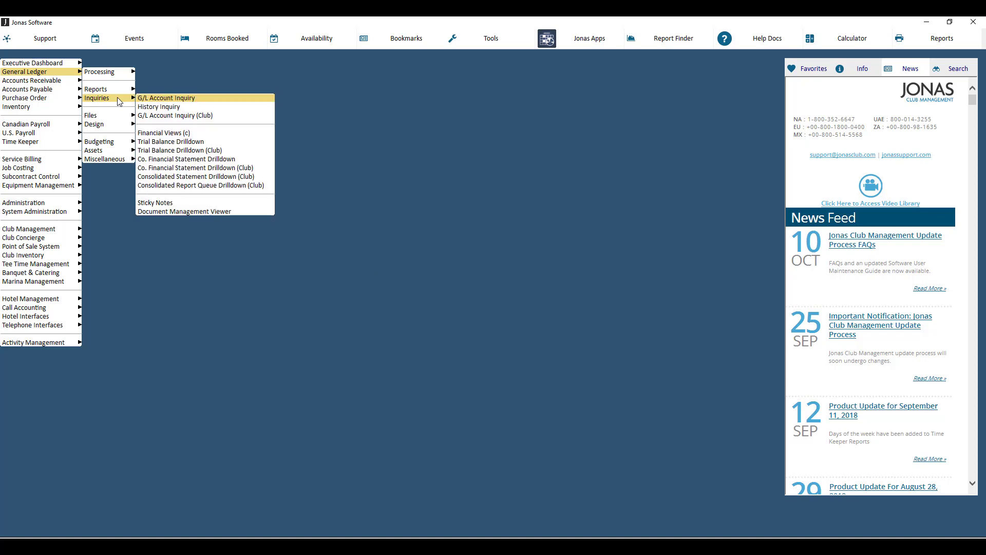
mouse_move(158, 106)
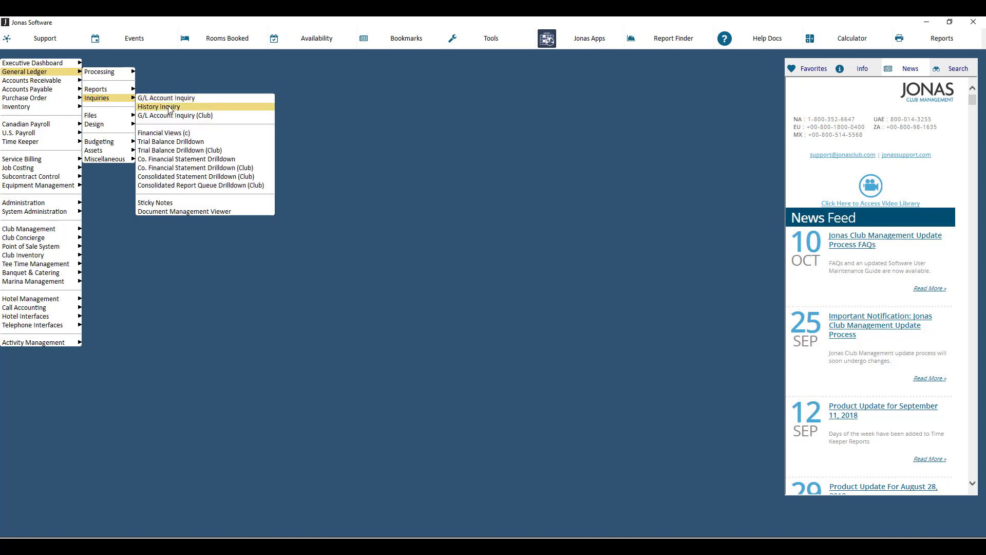
mouse_move(144, 108)
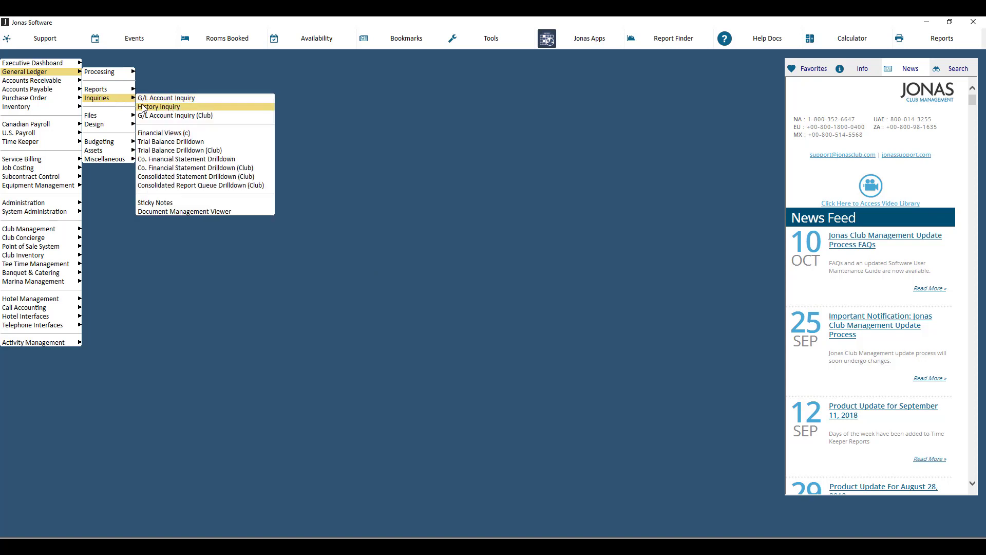
Bring up the General Ledger Trial Balance Reports window for GJ Jonas Golf & Country Club.
click(169, 88)
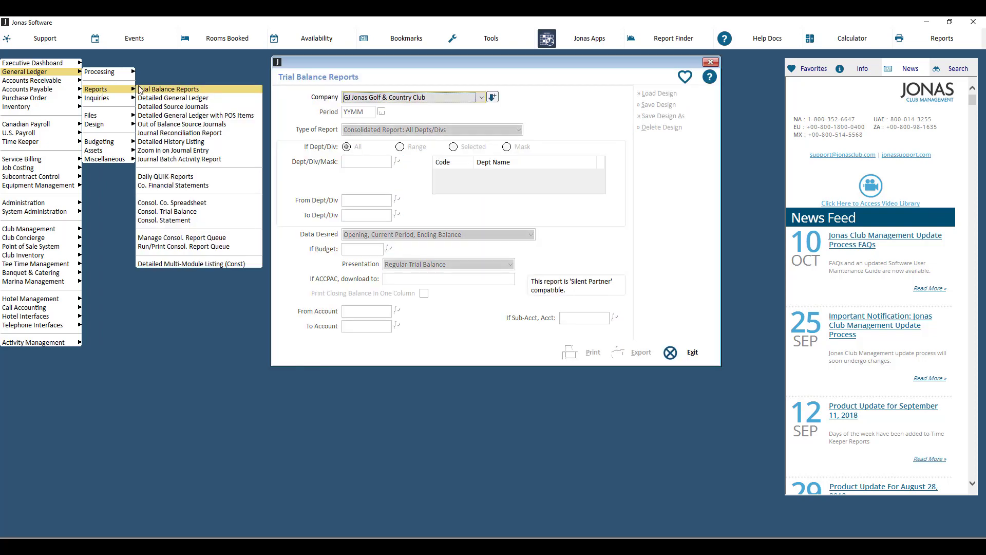
mouse_move(171, 142)
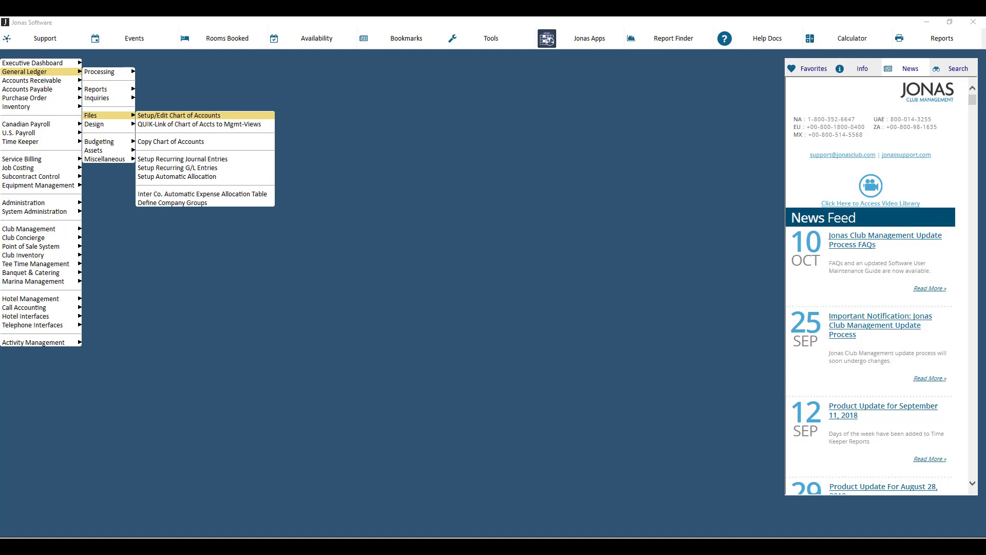
mouse_move(210, 99)
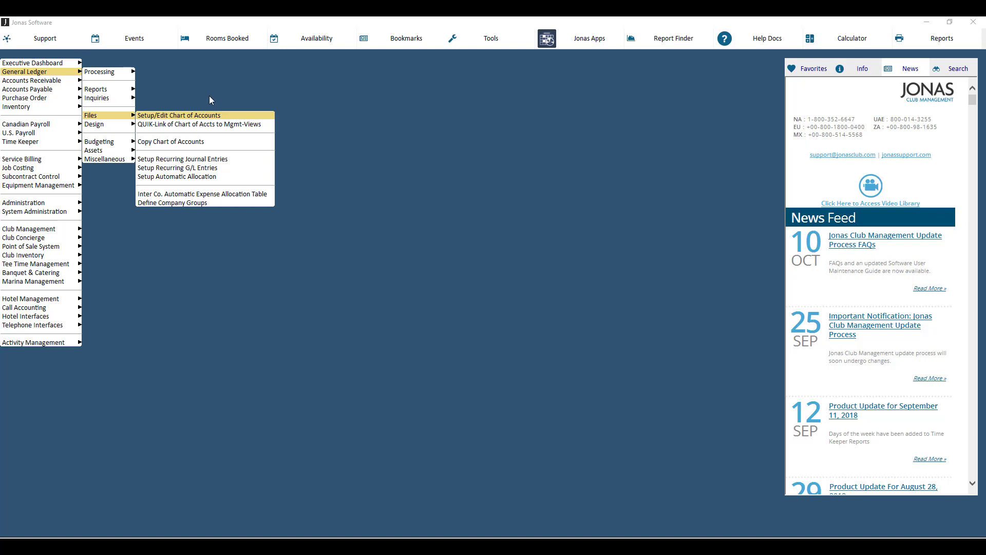
Load account 1400 Inventory - Marina in Setup/Edit Chart of Accounts.
click(178, 115)
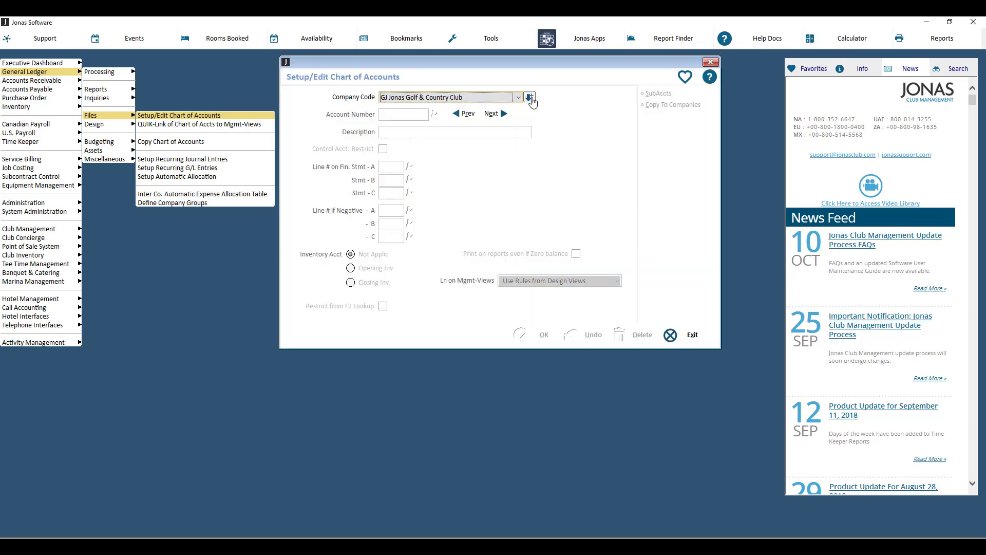
click(409, 114)
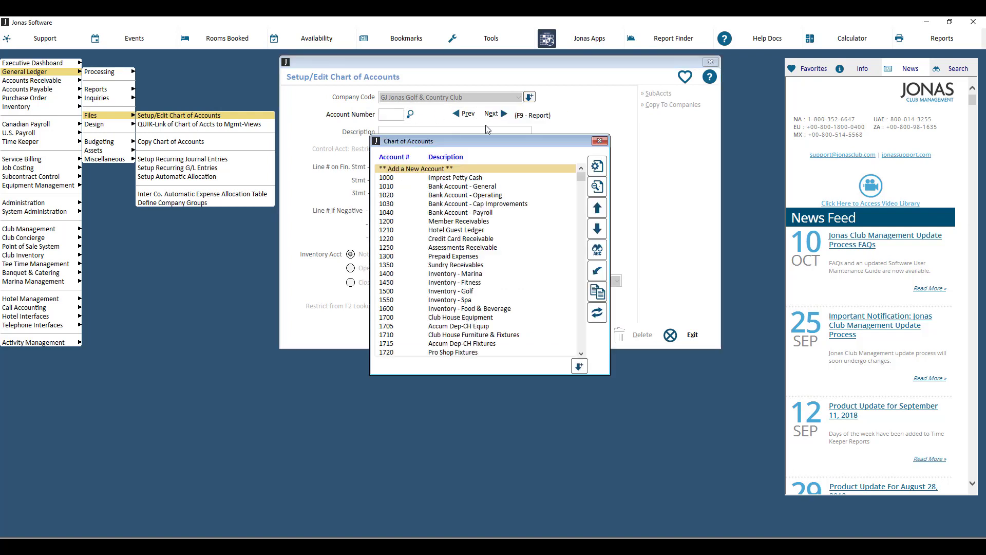
click(455, 274)
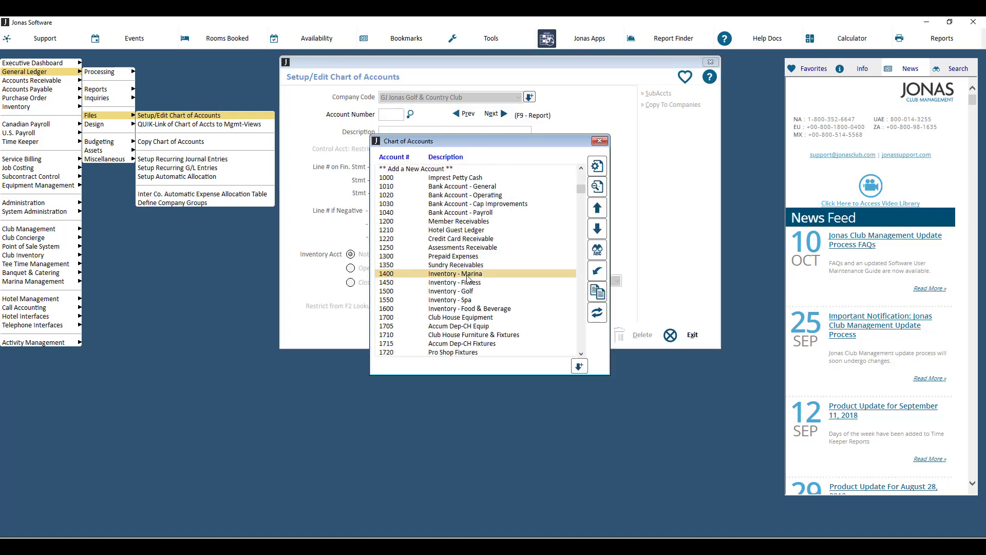
double_click(455, 273)
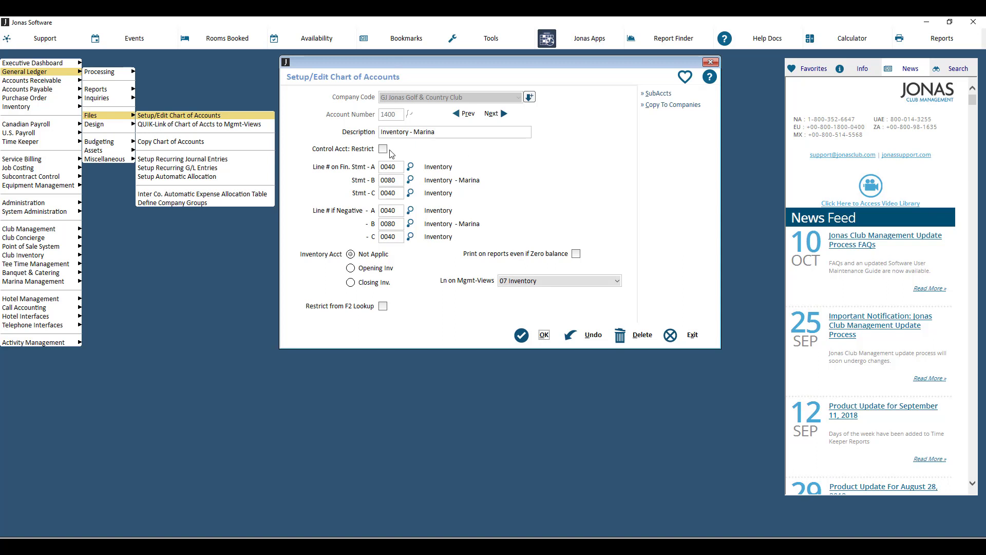
mouse_move(382, 148)
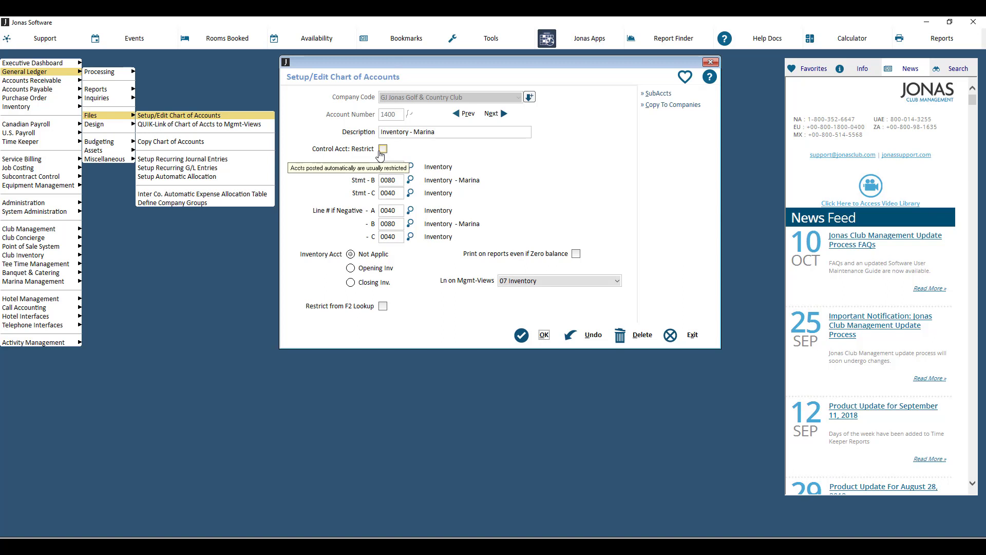
Tick Control Acct: Restrict so account 1400 is a restricted control account.
click(382, 149)
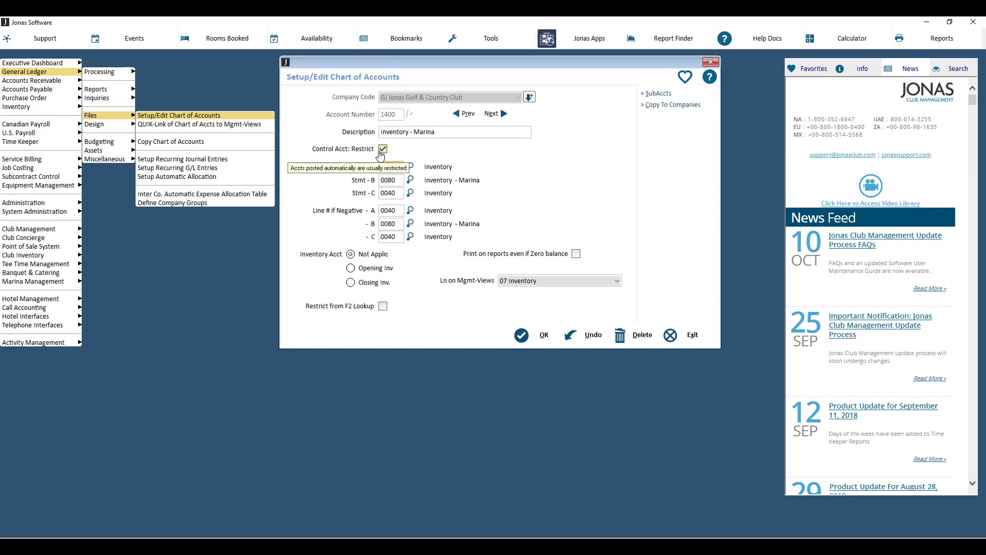
click(390, 167)
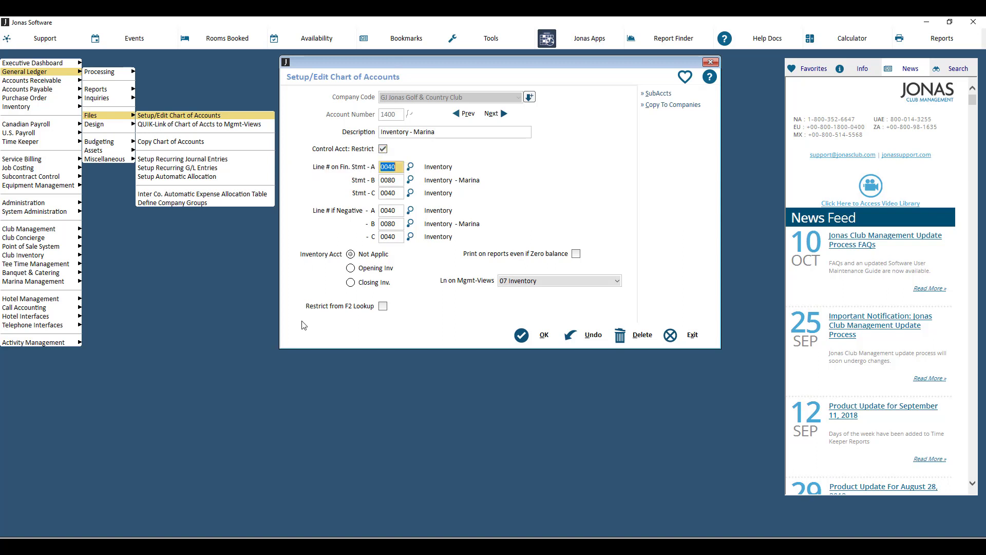
mouse_move(332, 326)
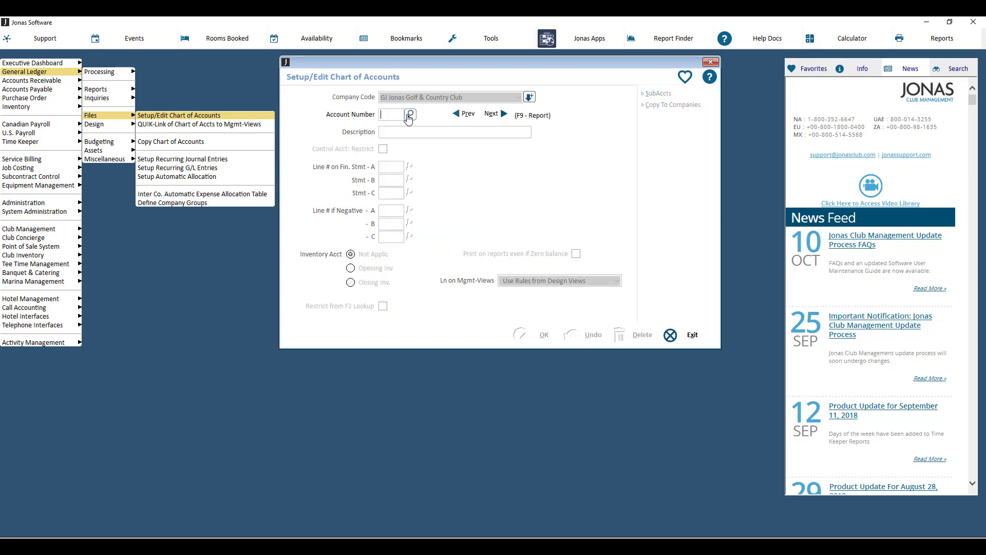
Look up the Chart of Accounts list and close it.
click(409, 114)
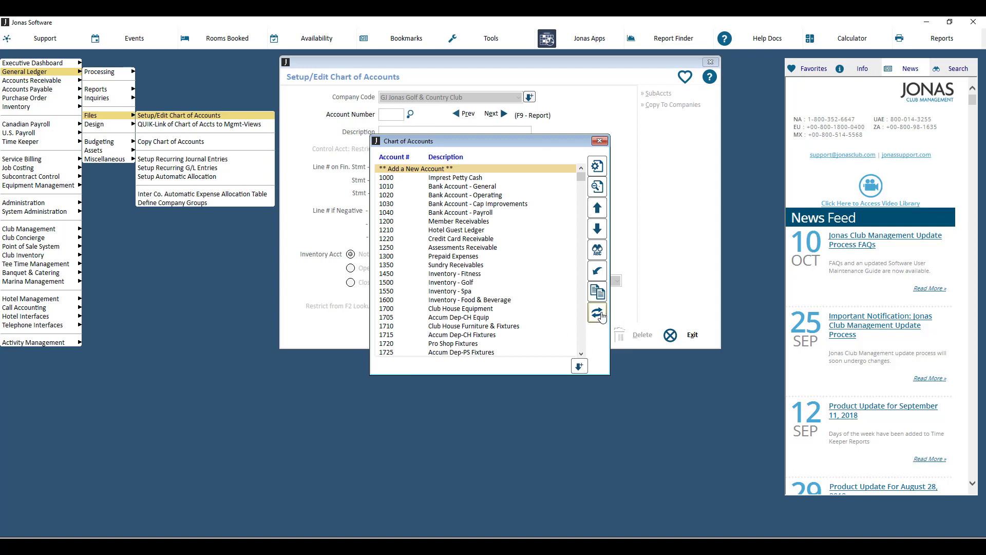
click(596, 313)
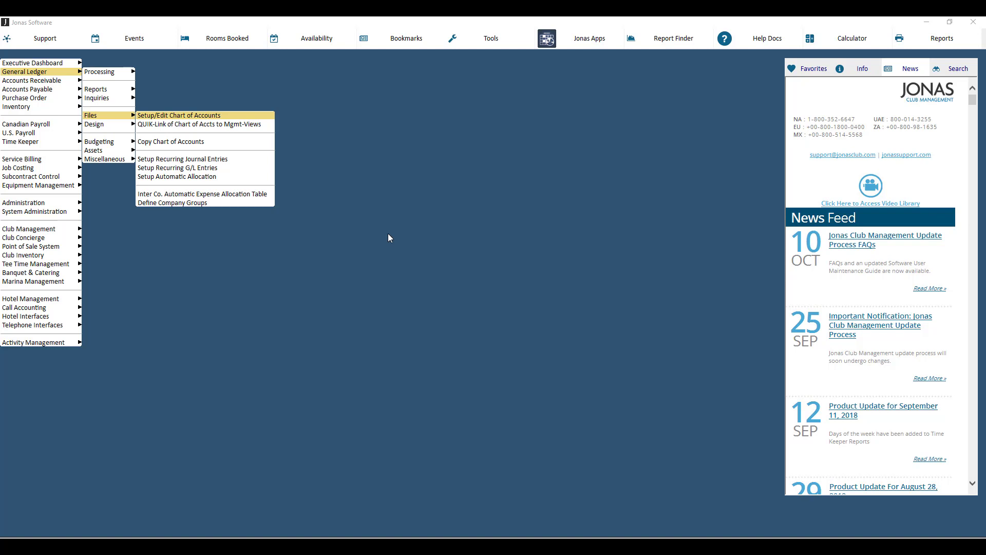
mouse_move(327, 203)
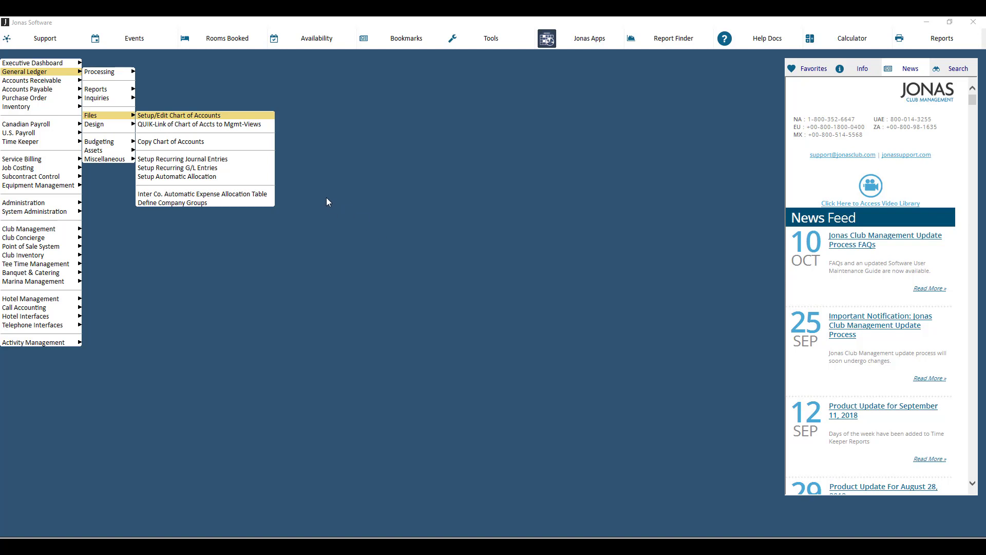
mouse_move(98, 72)
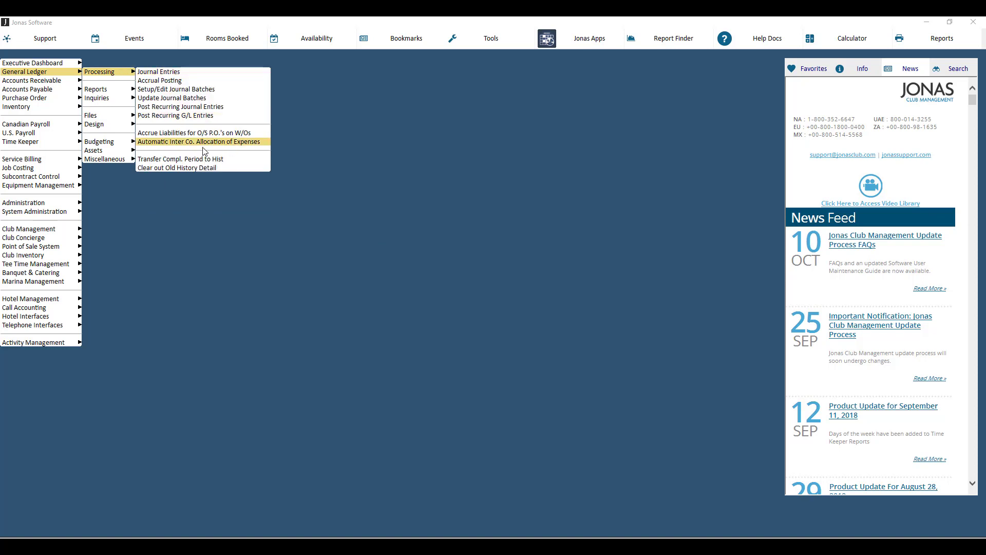
click(176, 167)
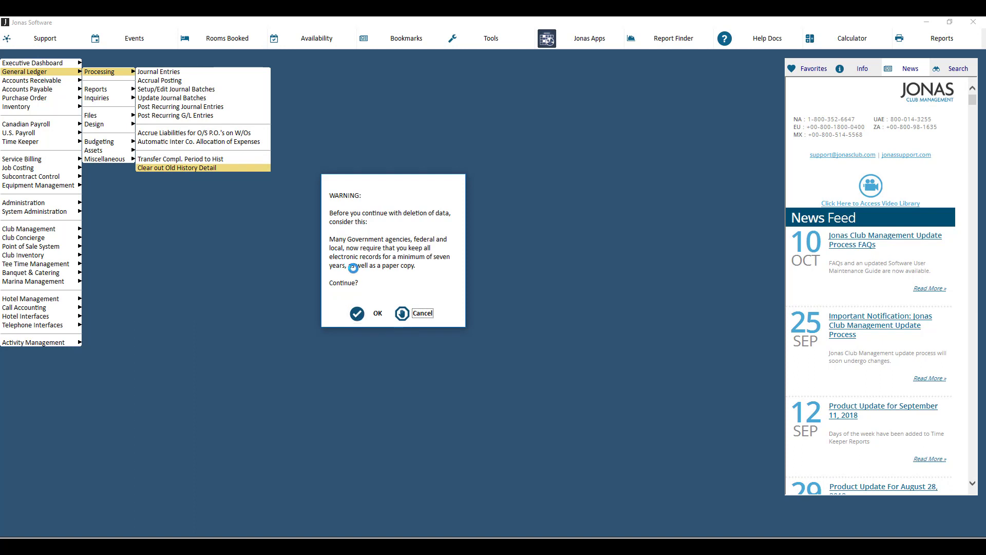
mouse_move(358, 269)
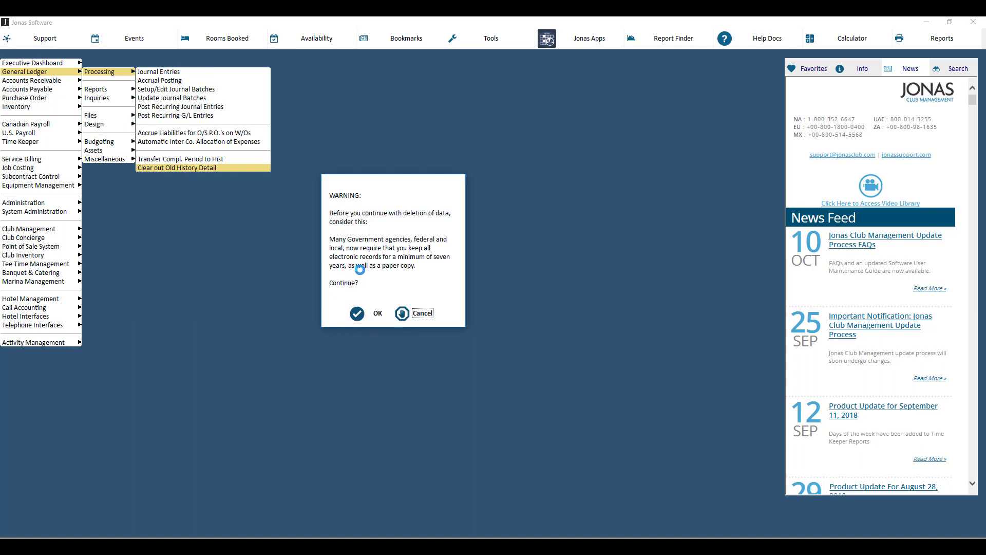
mouse_move(367, 313)
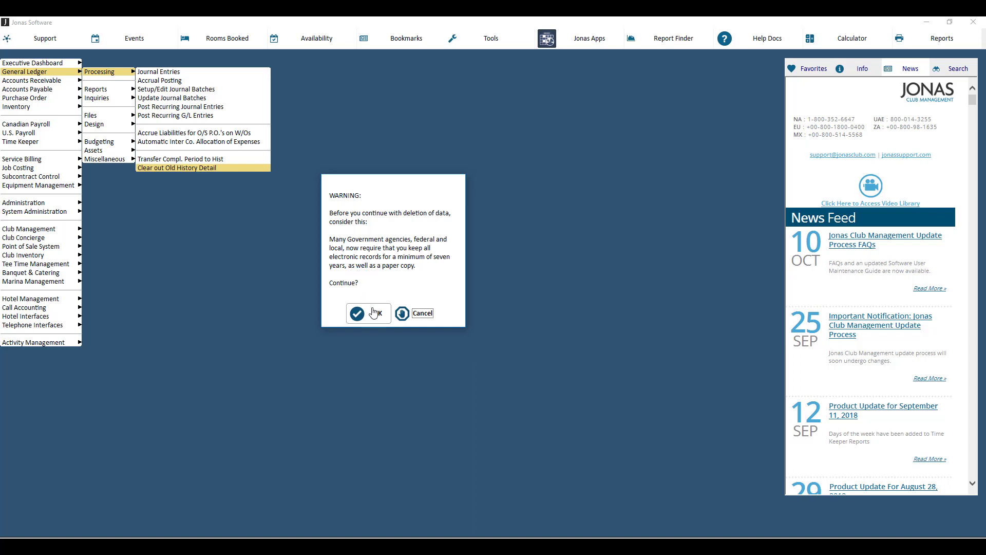
click(364, 313)
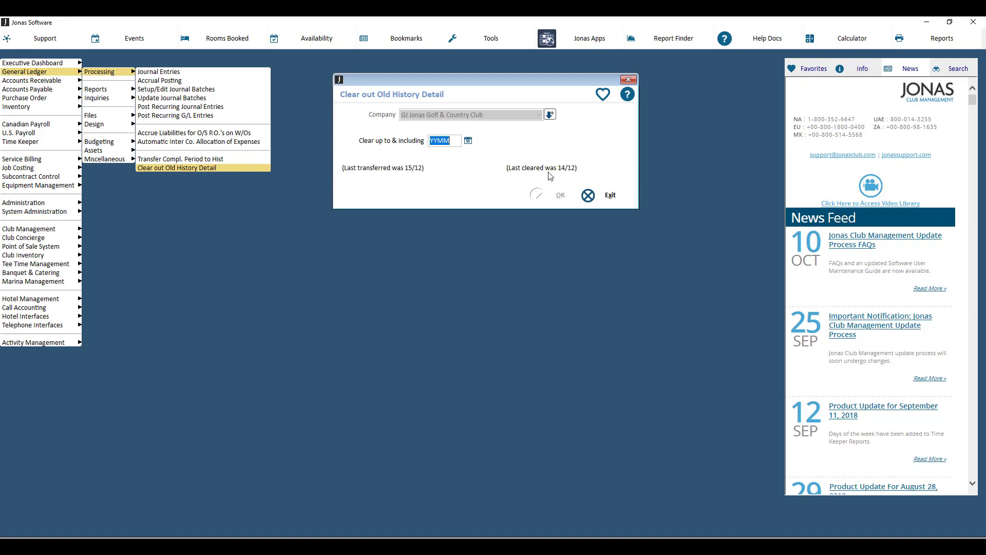
mouse_move(540, 160)
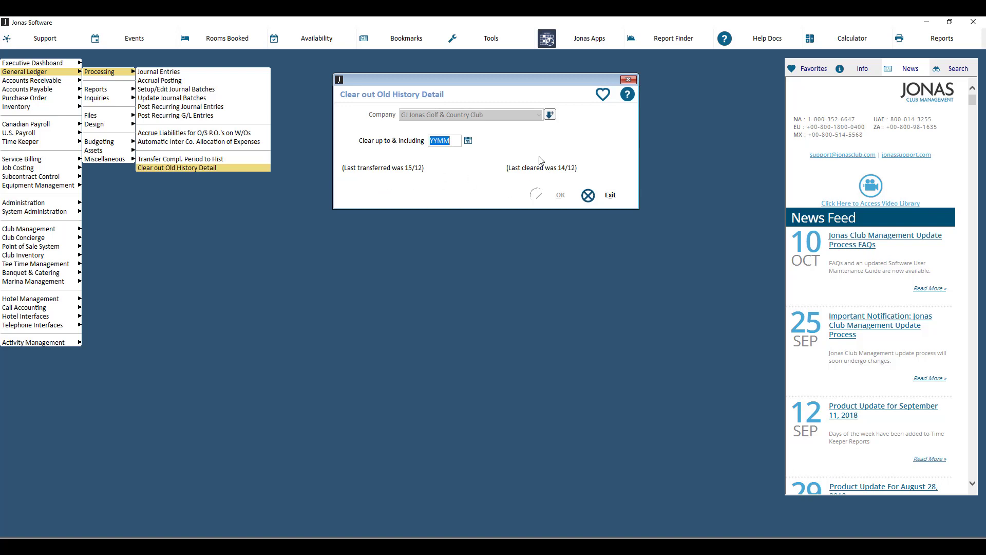
mouse_move(583, 157)
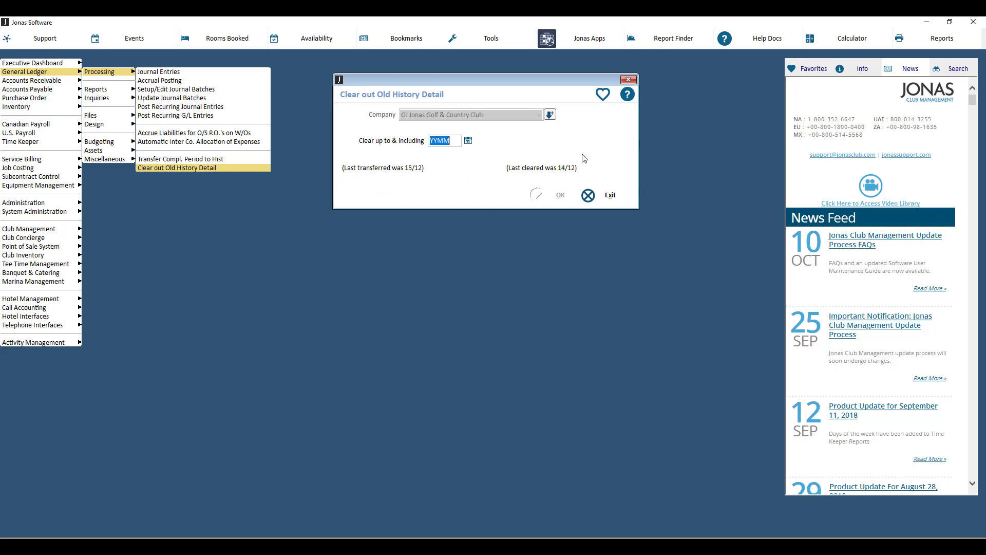
click(558, 195)
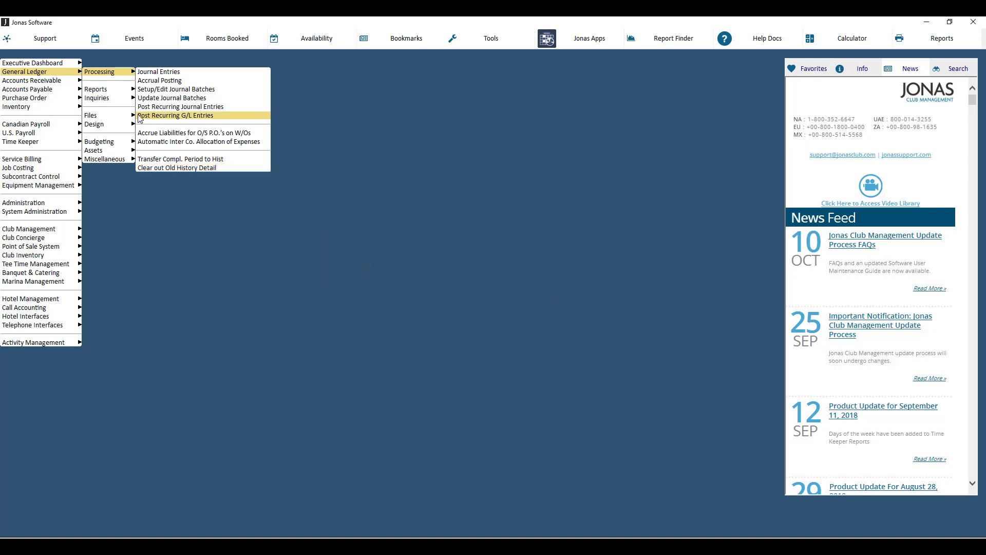
Reopen Chart of Accounts setup and delete account 1400 Inventory - Marina, reaching the OK to Delete prompt.
click(179, 115)
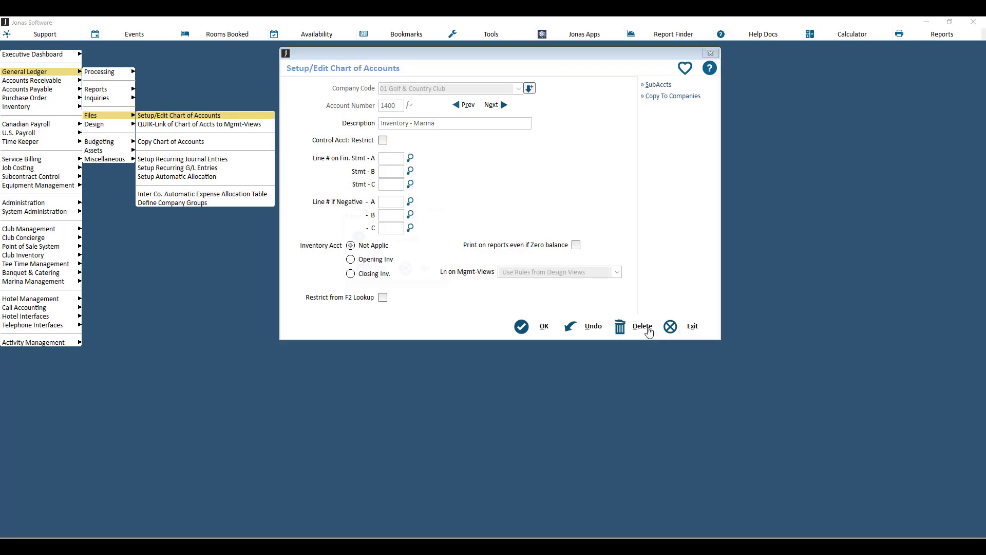
click(641, 326)
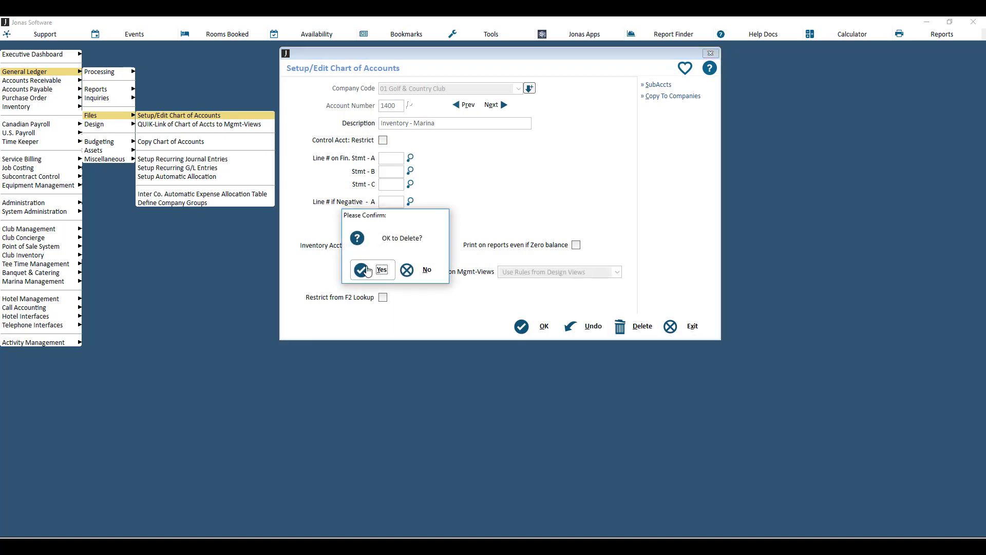